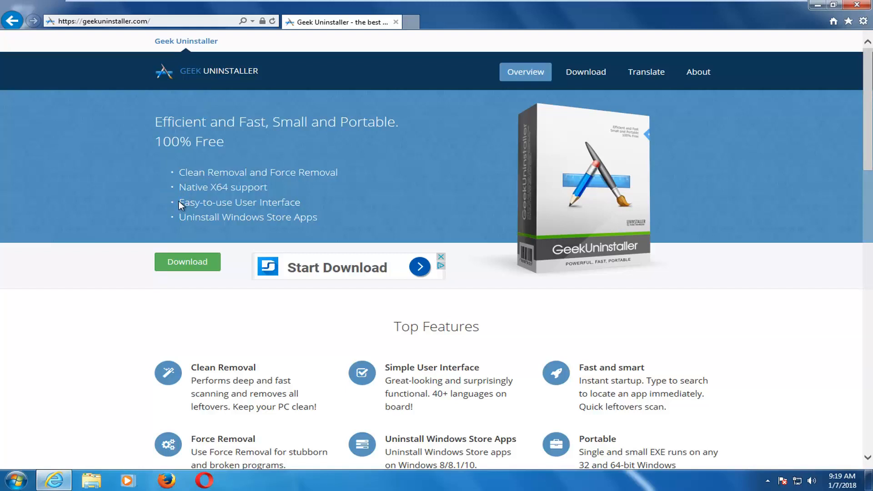
# Step: Download Geek Uninstaller Free as the ZIP (2.7 MB) package
pyautogui.scroll(-3)
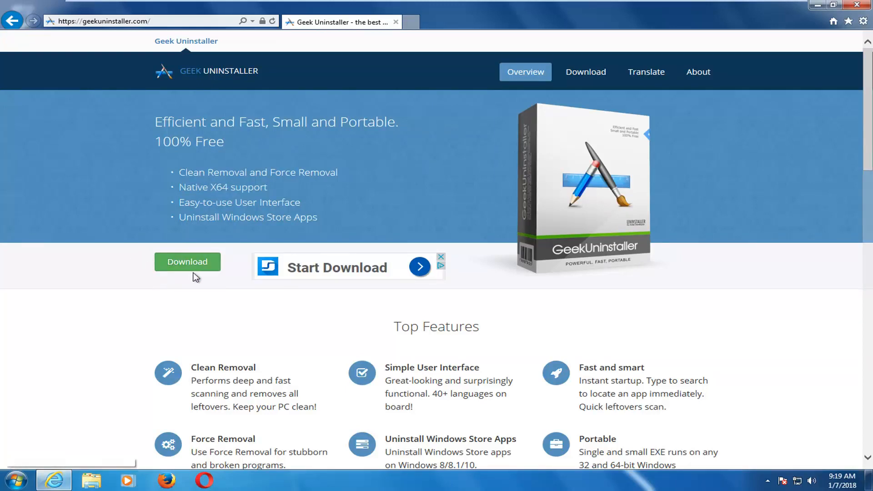
pyautogui.moveTo(175, 268)
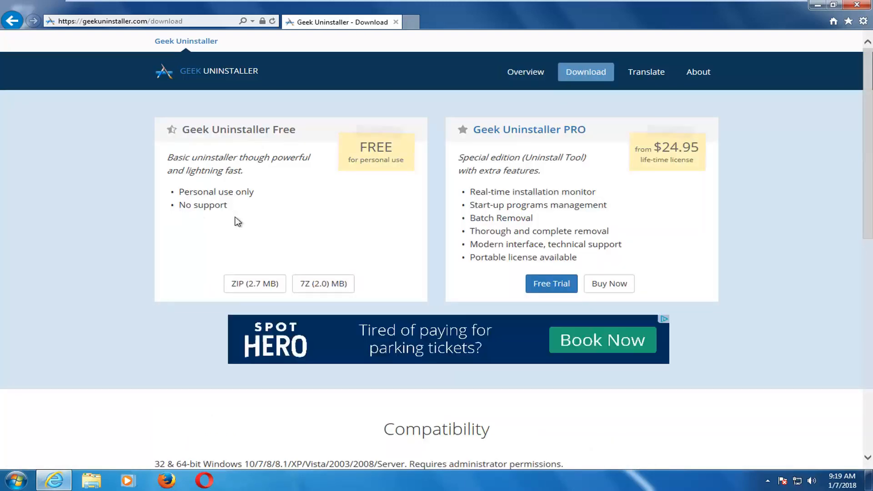
pyautogui.moveTo(254, 283)
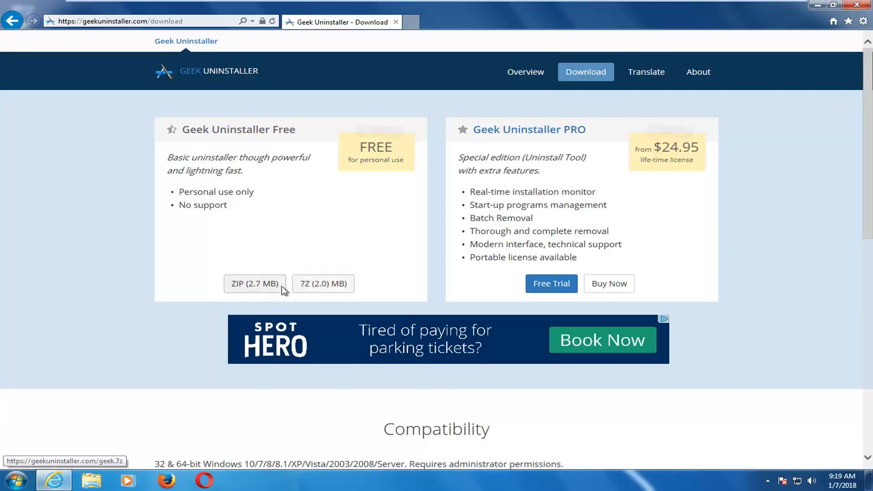
pyautogui.click(254, 283)
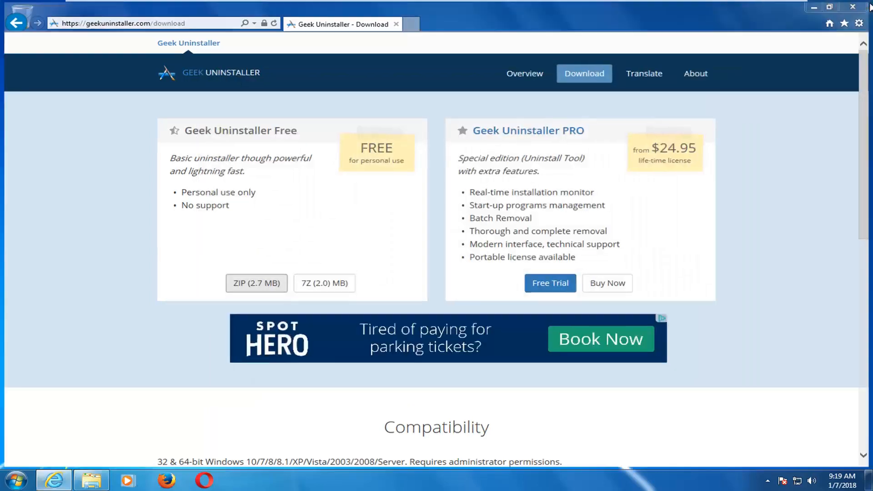
# Step: Run geek.exe from the downloaded ZIP and approve the User Account Control prompt
pyautogui.click(256, 282)
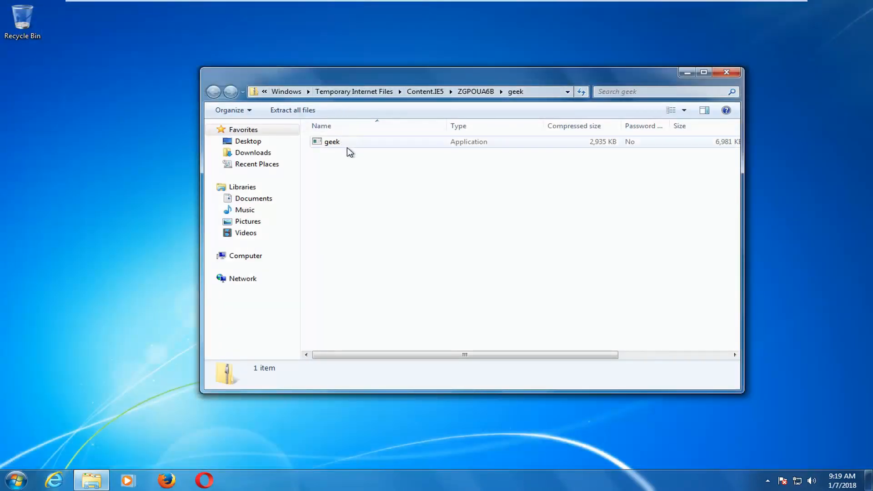
pyautogui.click(332, 141)
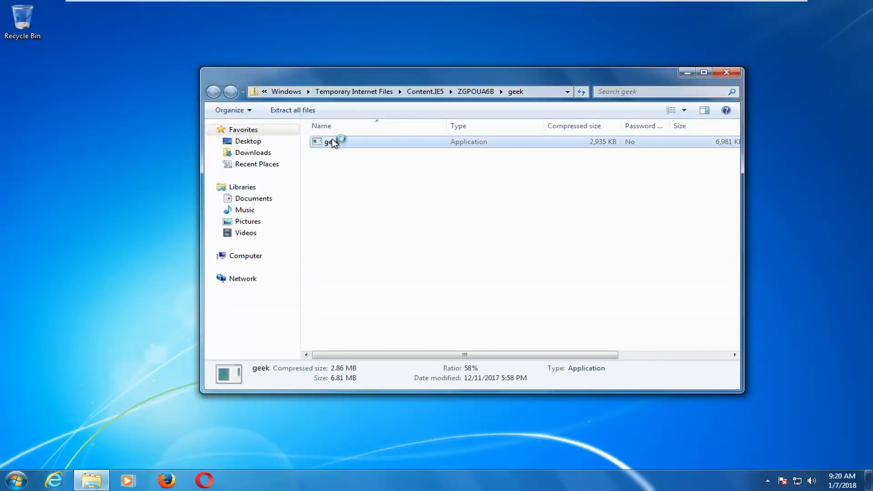
pyautogui.doubleClick(331, 141)
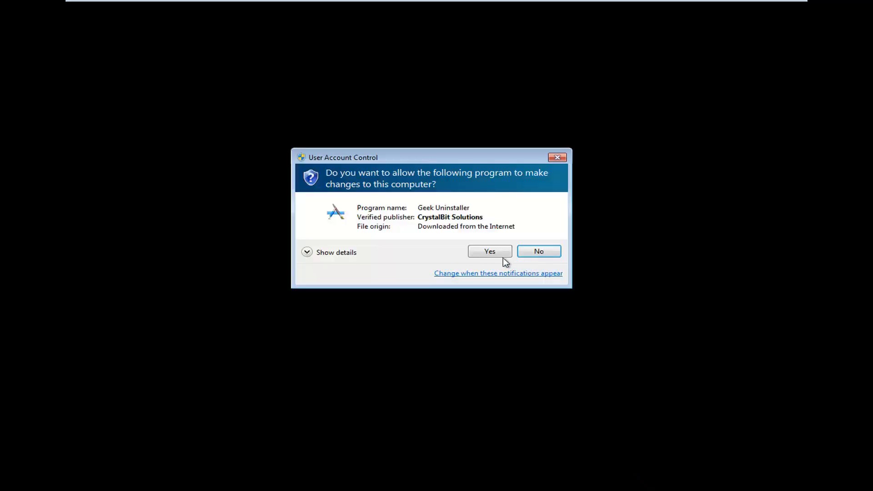
pyautogui.click(489, 251)
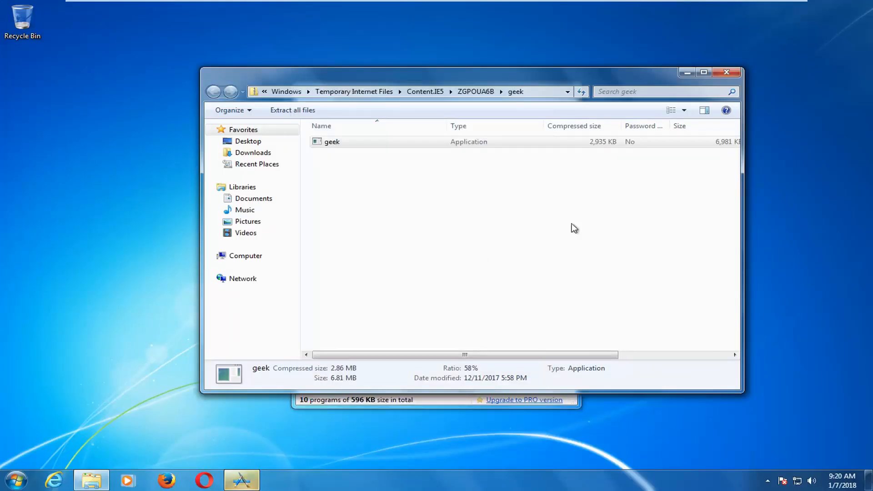
# Step: Bring Geek Uninstaller's program list forward and select Mozilla Firefox 56.0
pyautogui.doubleClick(332, 142)
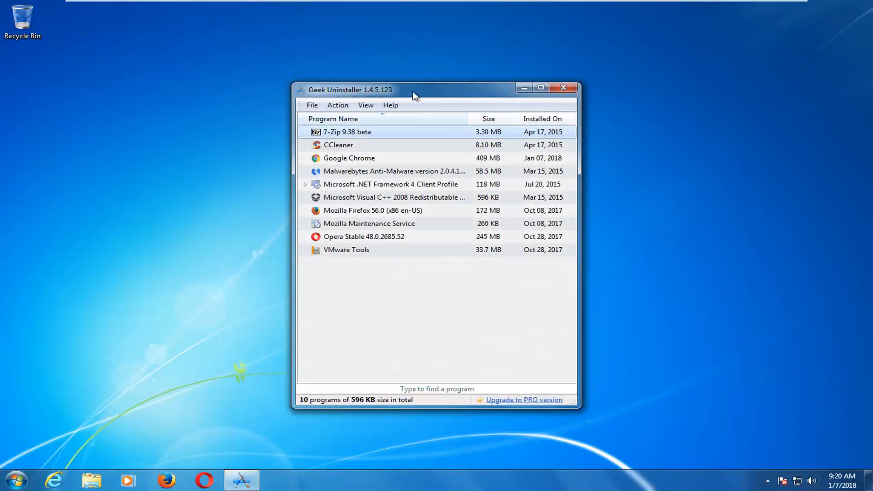
pyautogui.moveTo(349, 128)
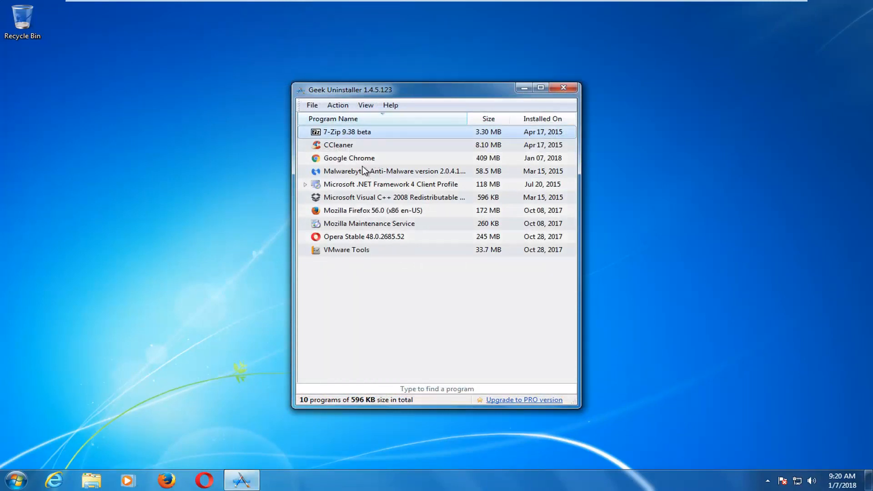
pyautogui.click(393, 170)
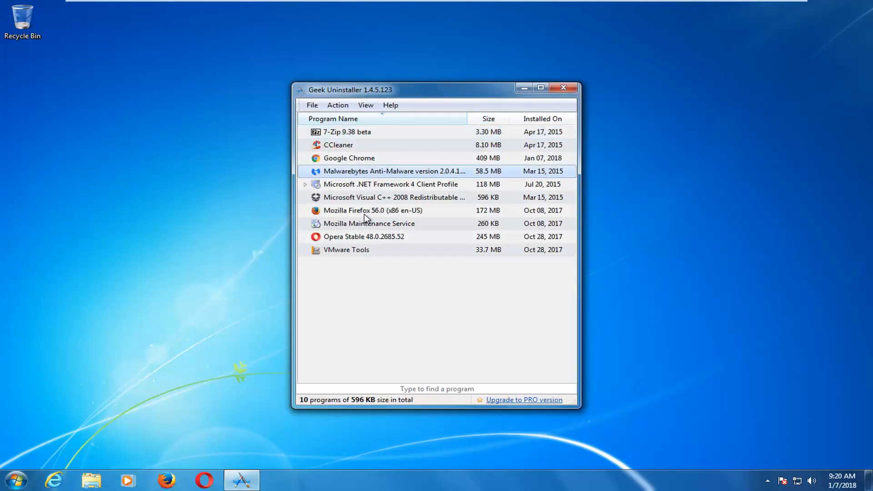
pyautogui.click(392, 197)
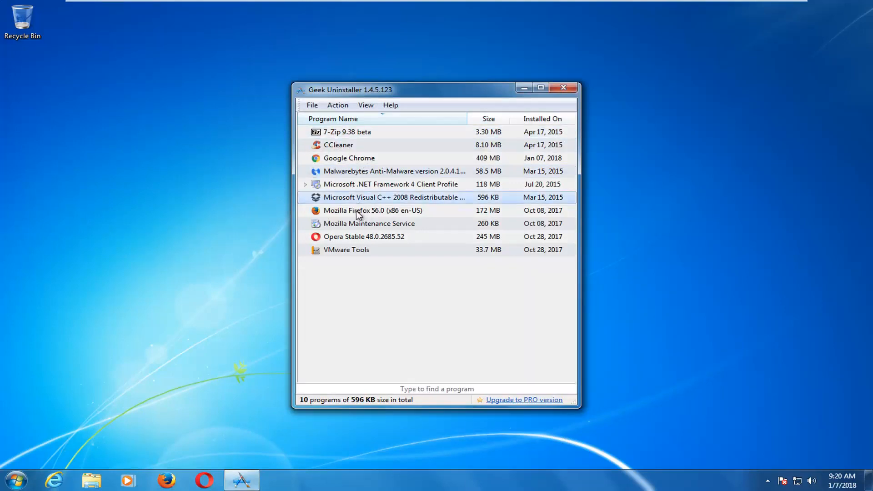
pyautogui.click(373, 210)
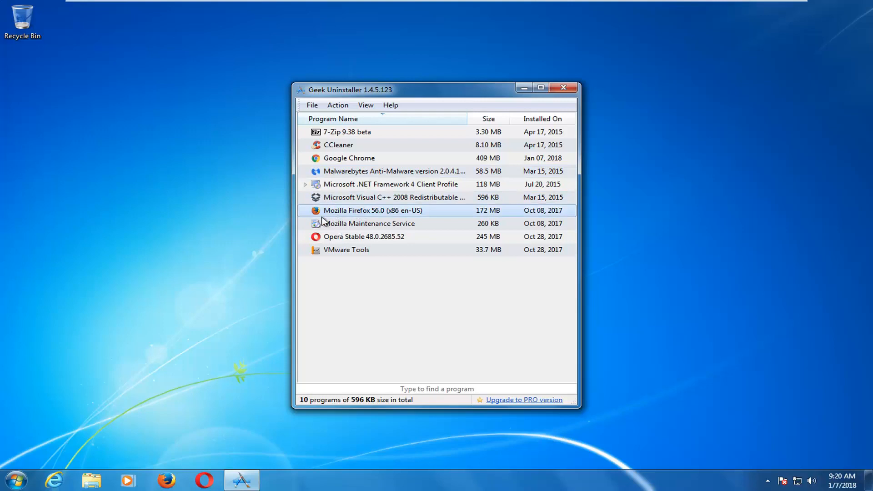
pyautogui.moveTo(339, 216)
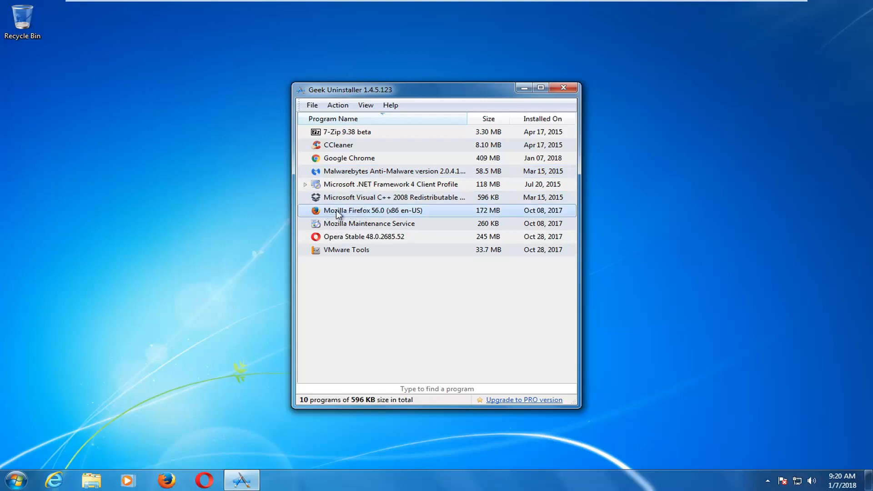
# Step: Apply Force Removal to Mozilla Firefox 56.0 and confirm with Yes
pyautogui.rightClick(372, 210)
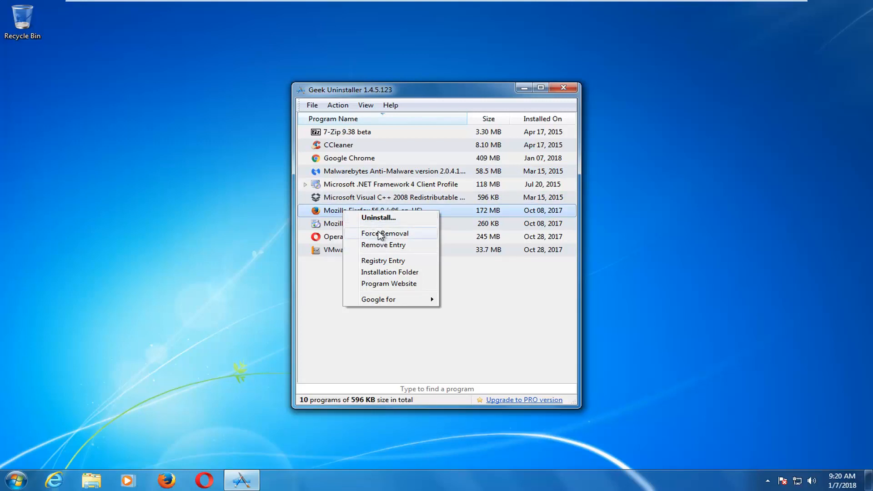
pyautogui.click(385, 233)
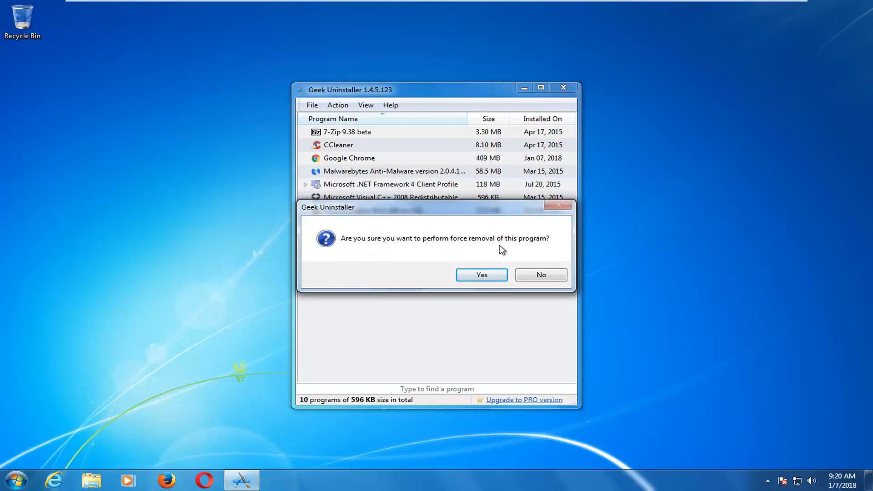
pyautogui.click(481, 275)
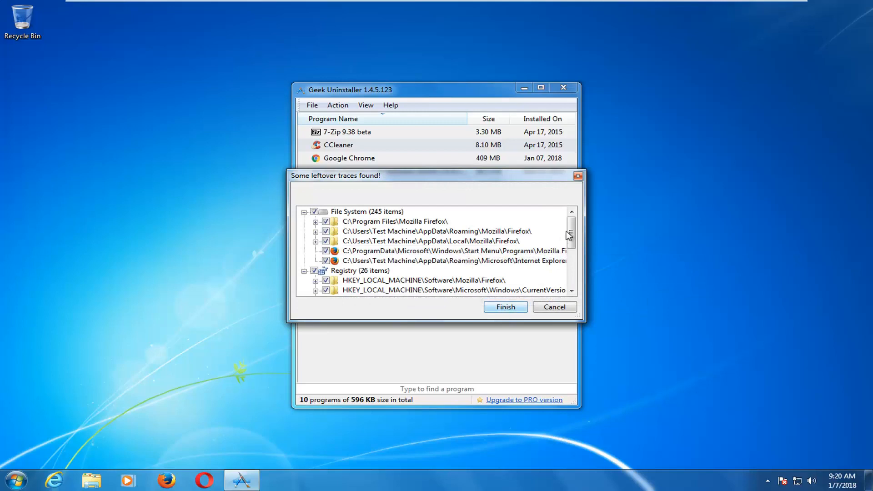
# Step: Delete all 245 file-system and 26 registry leftovers, then close the notice
pyautogui.click(571, 213)
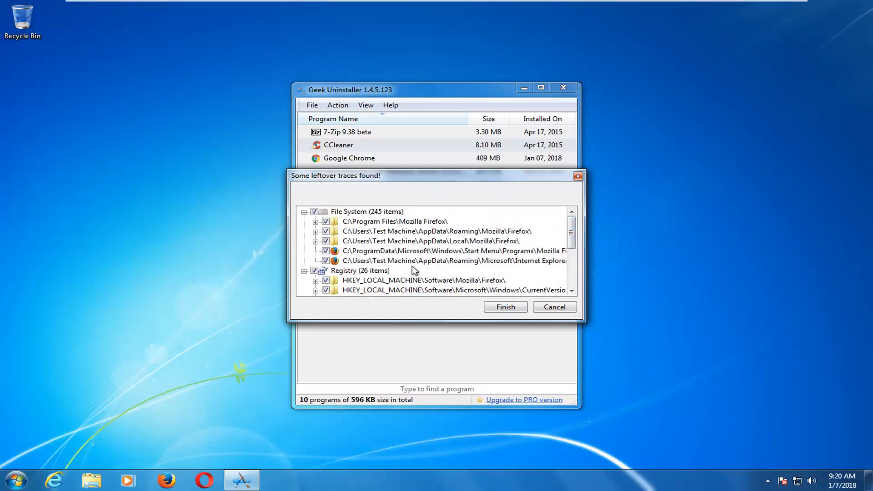
pyautogui.scroll(-3)
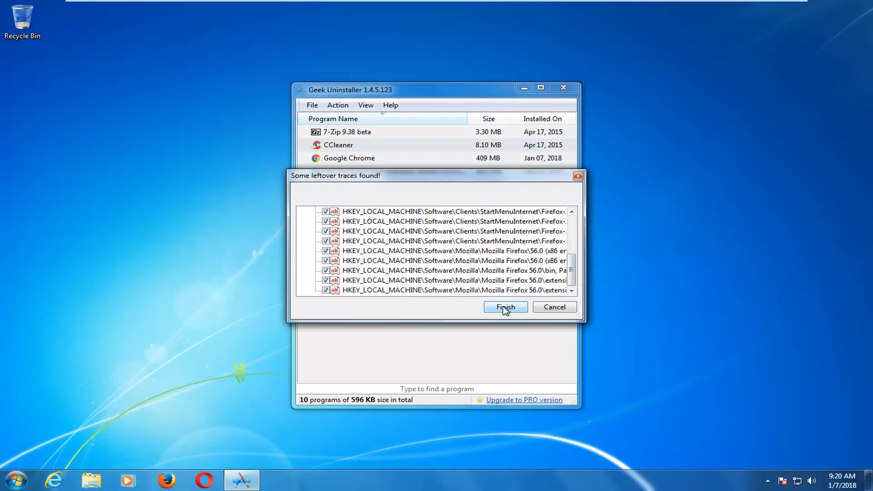
pyautogui.click(504, 307)
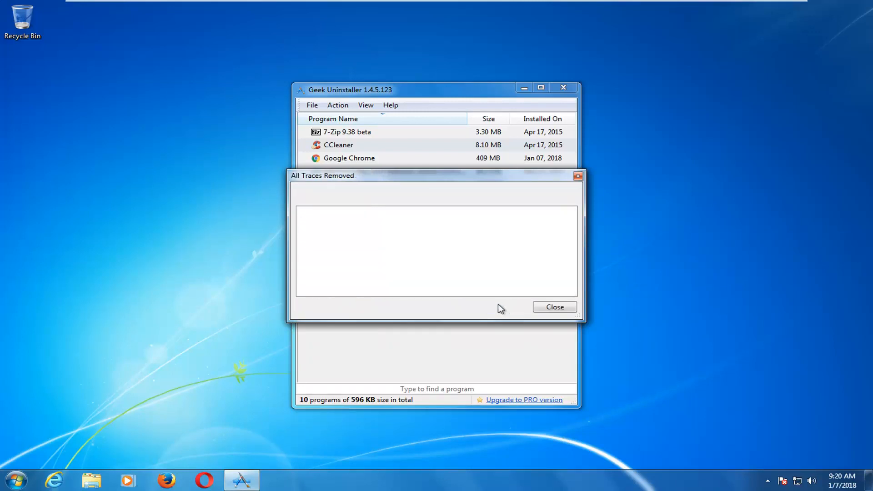
pyautogui.click(554, 307)
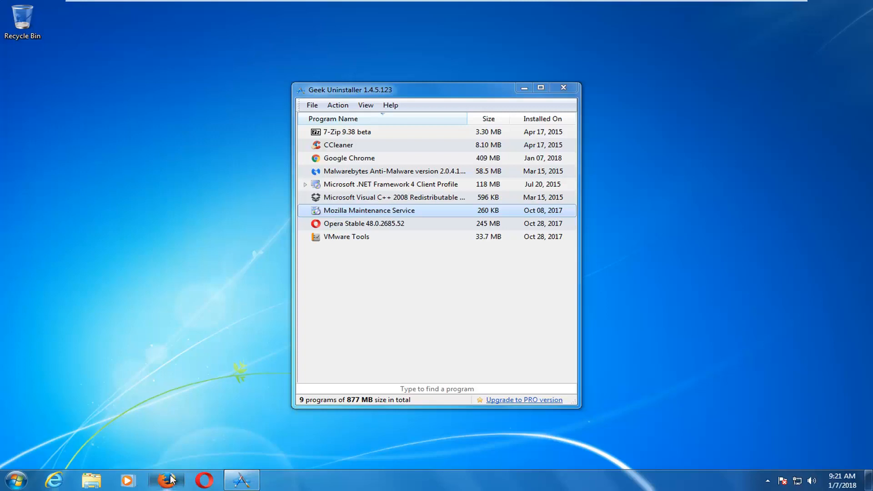
pyautogui.moveTo(173, 476)
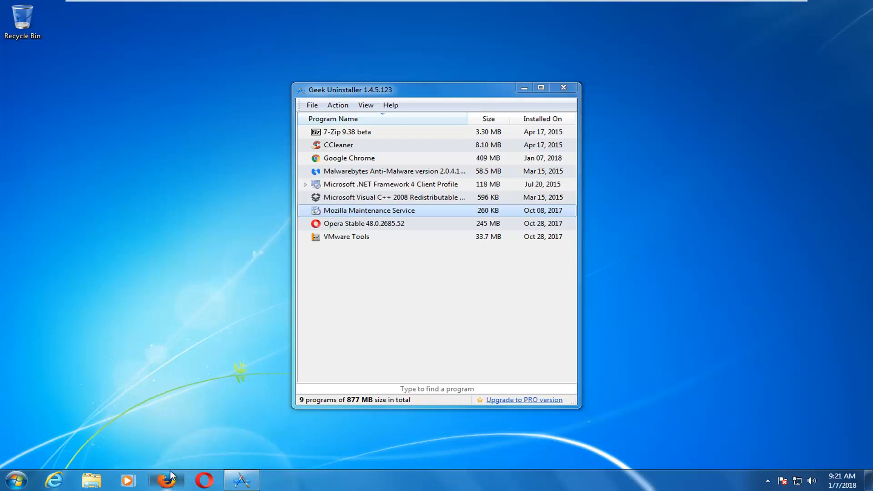
pyautogui.moveTo(124, 477)
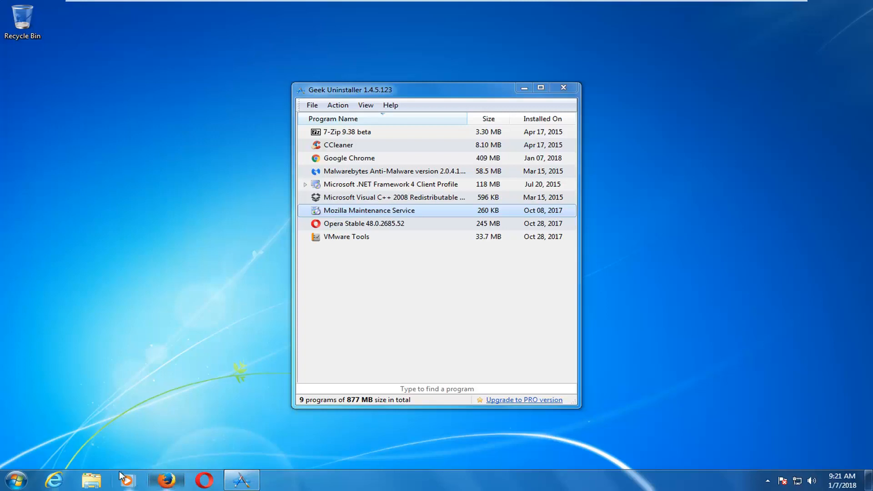
pyautogui.click(15, 479)
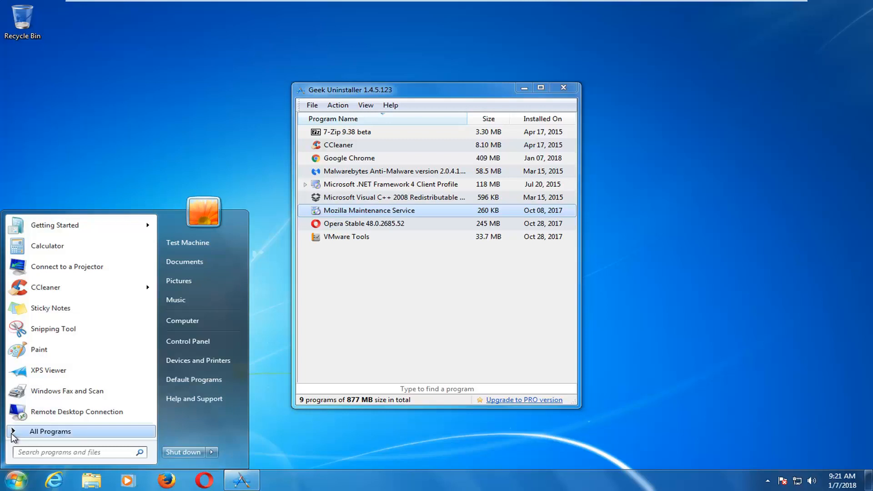
pyautogui.write('firefox')
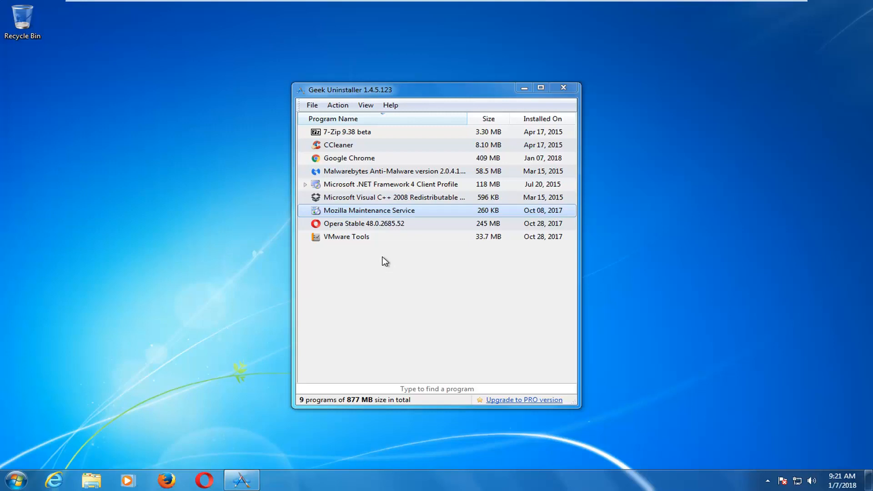
pyautogui.moveTo(374, 258)
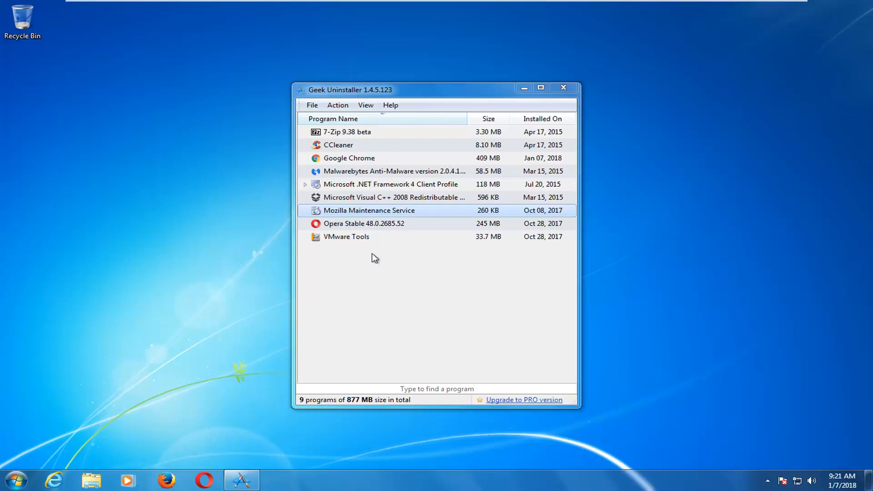
pyautogui.moveTo(372, 252)
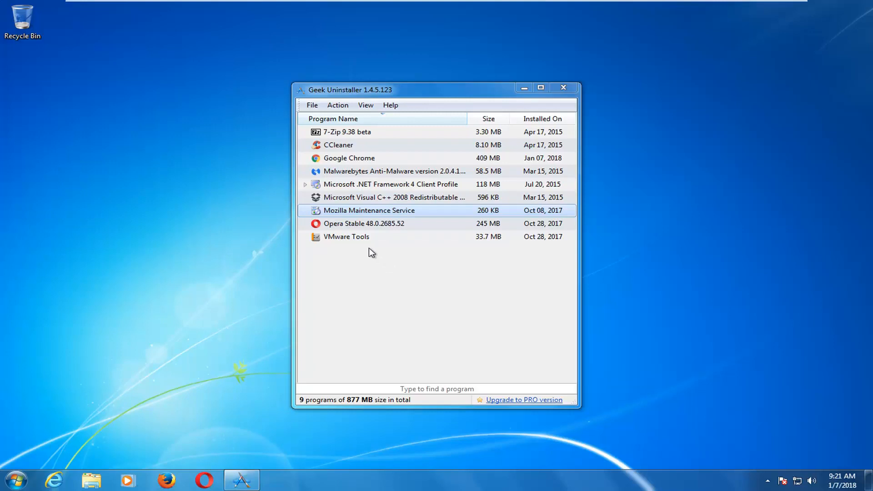